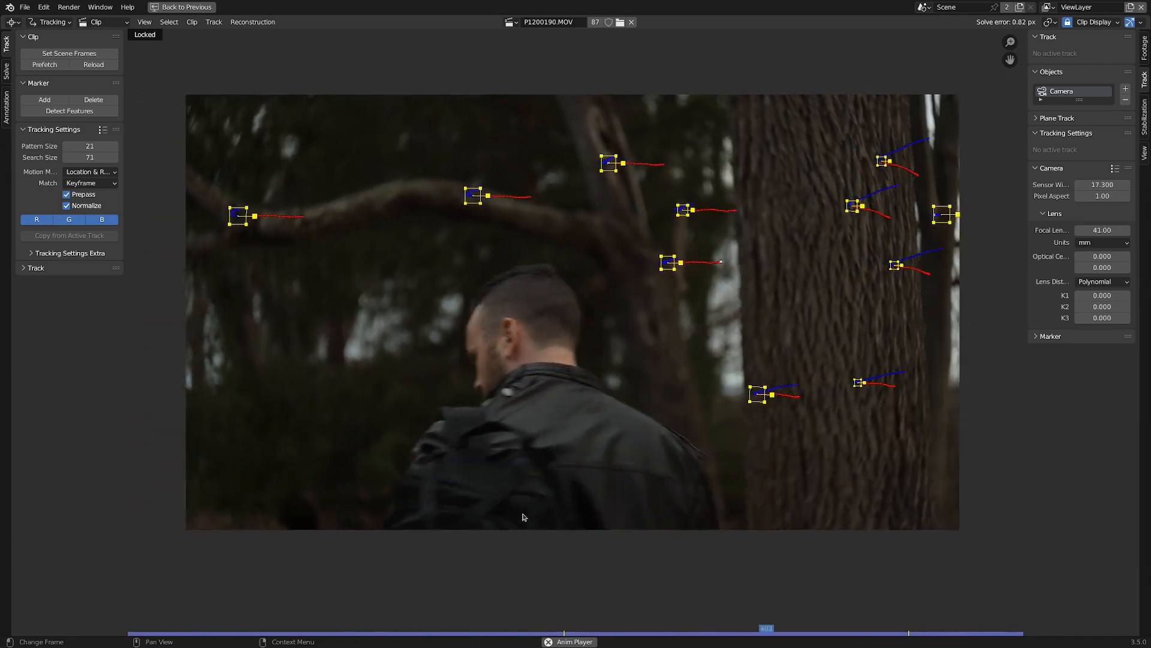
Place tracking markers on the trees and the man's head and jacket and track them through the clip
{"action": "left_click", "coordinate": [1116, 168]}
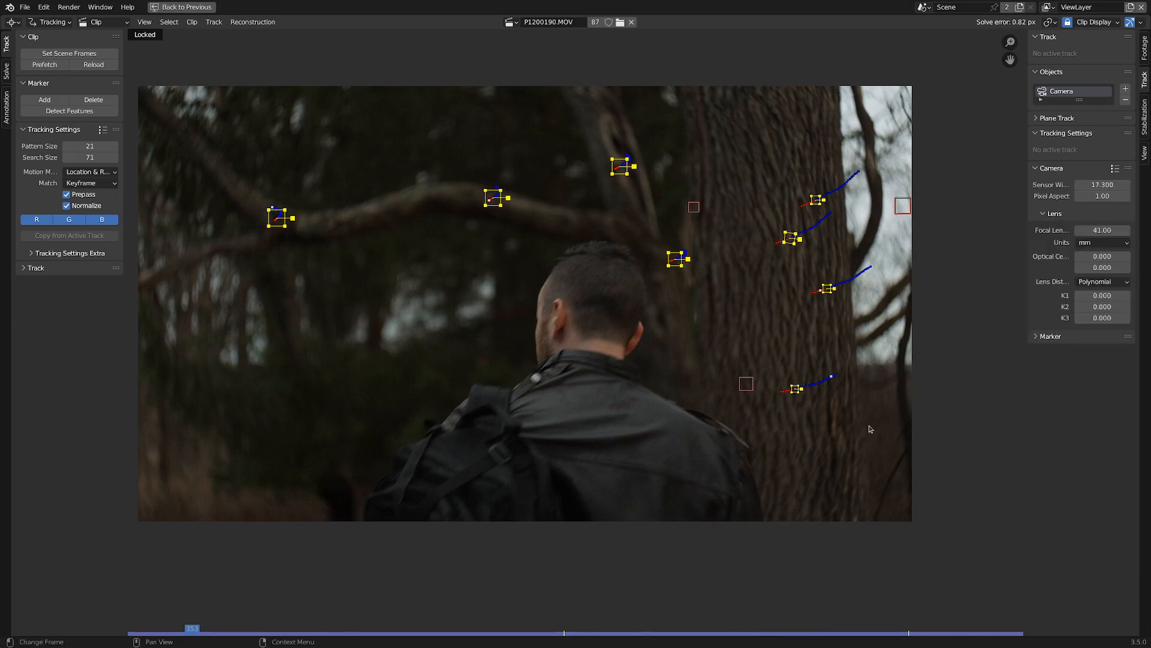
{"action": "mouse_move", "coordinate": [1101, 231]}
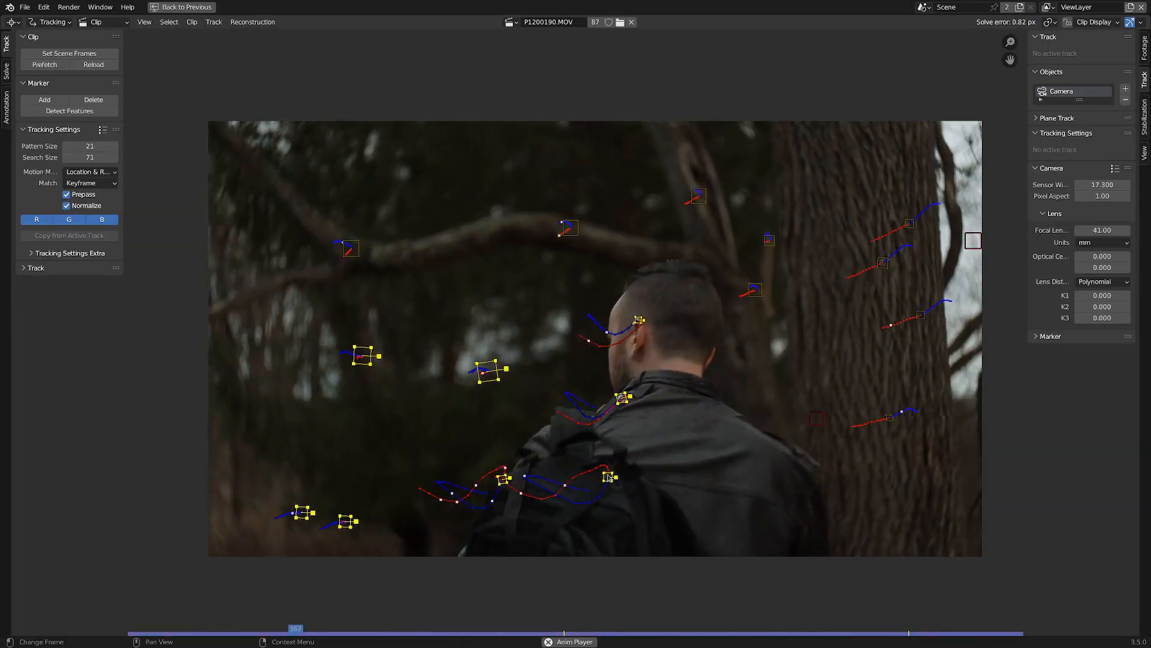
{"action": "left_click", "coordinate": [845, 627]}
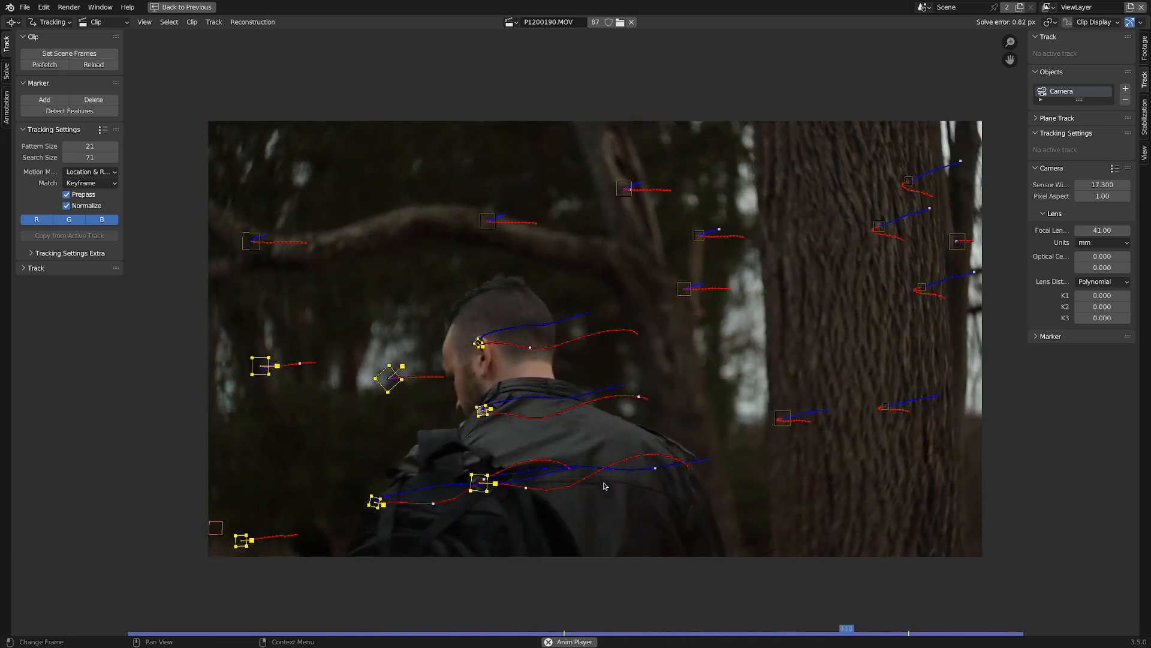
{"action": "left_click", "coordinate": [46, 22]}
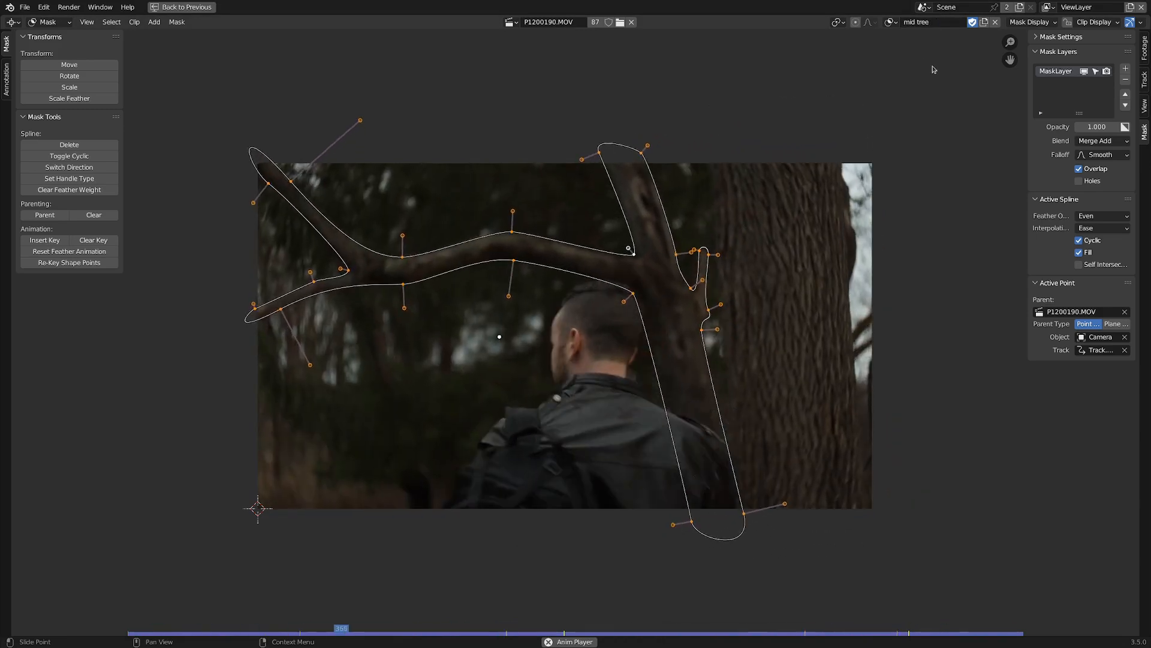
Switch the clip editor to Mask mode for the 'mid tree' mask around the branch and trunk
{"action": "left_click", "coordinate": [928, 22]}
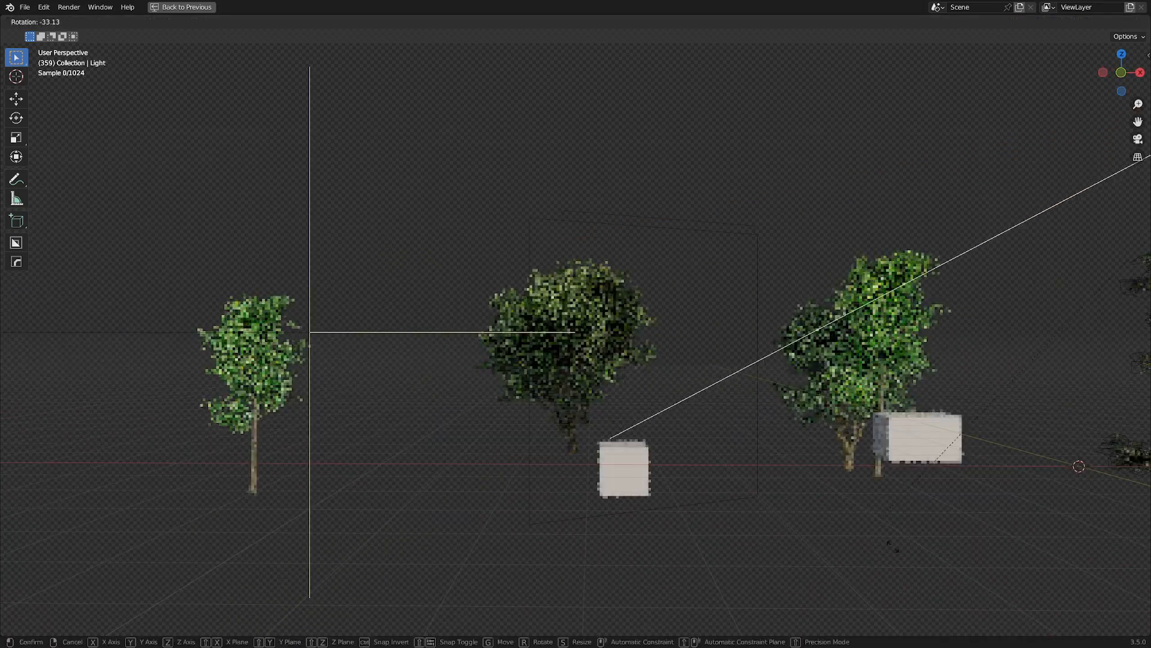
{"action": "mouse_move", "coordinate": [661, 201]}
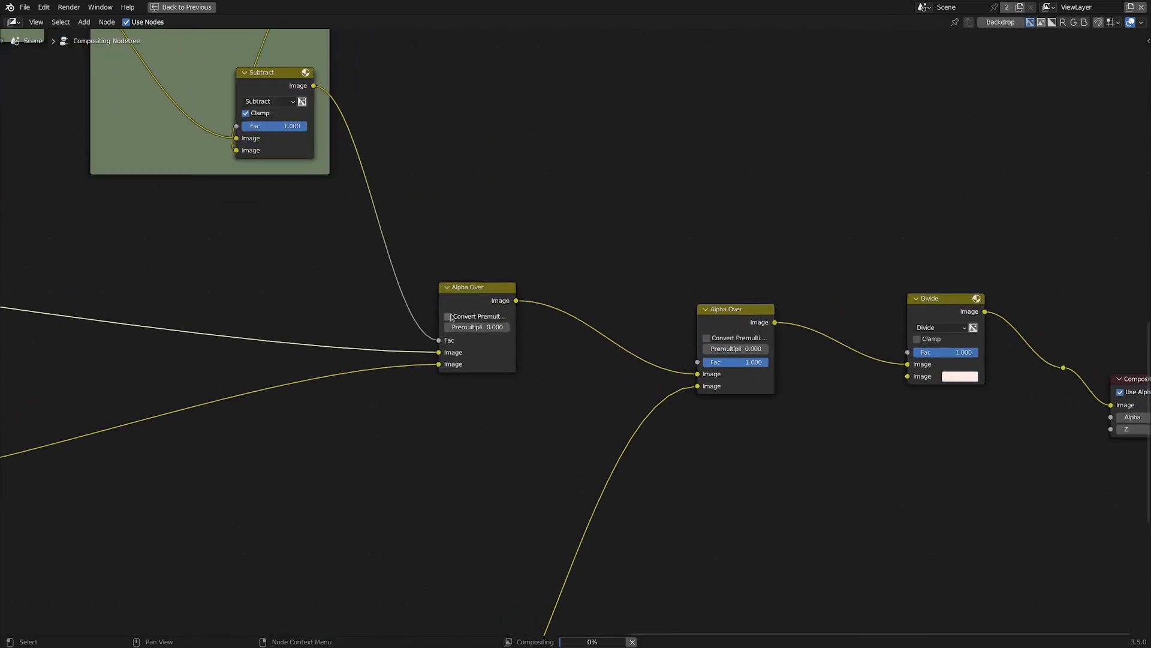
Scroll the Compositor to view the Alpha Over chain feeding the Composite node
{"action": "scroll", "scroll_direction": "down", "scroll_amount": 3}
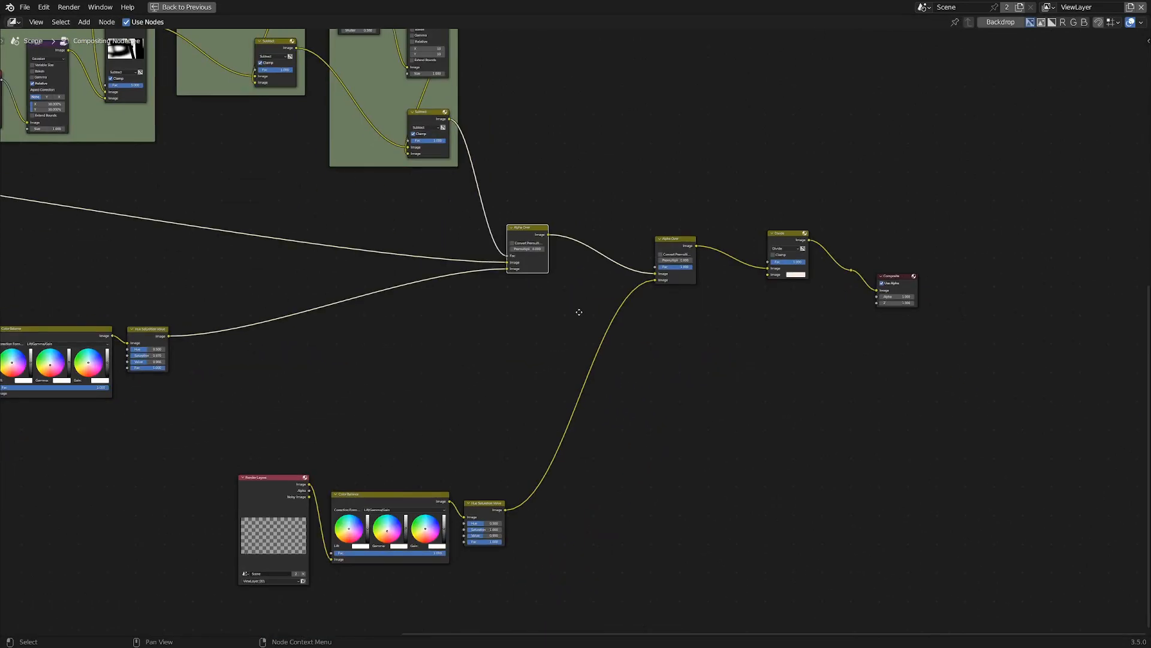